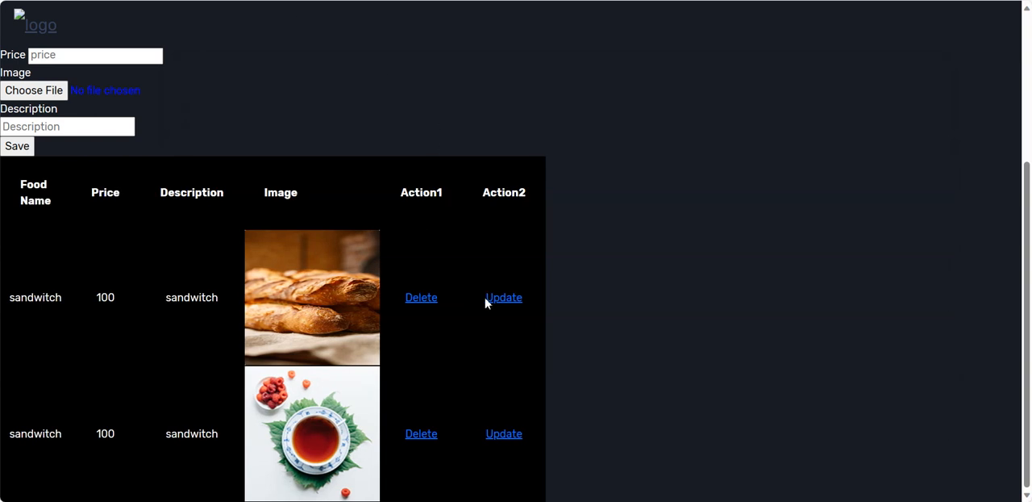
# Step: Open the sandwich item's update form and choose about-video-bg.jpg as its new image
pyautogui.click(503, 296)
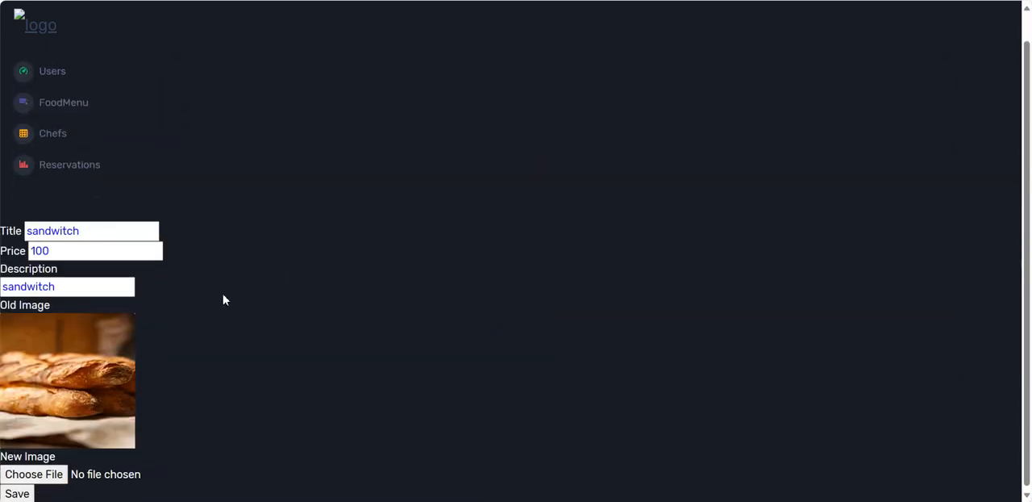
pyautogui.rightClick(52, 231)
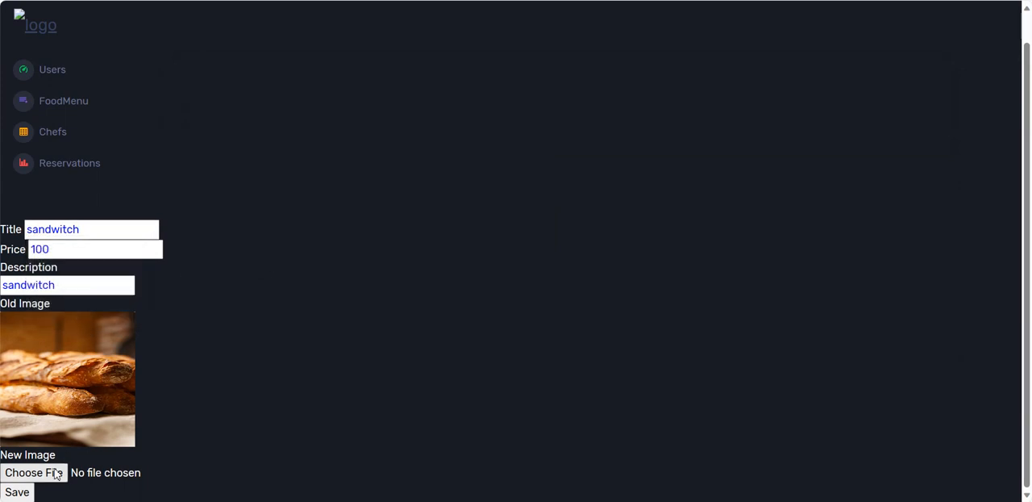
pyautogui.click(34, 472)
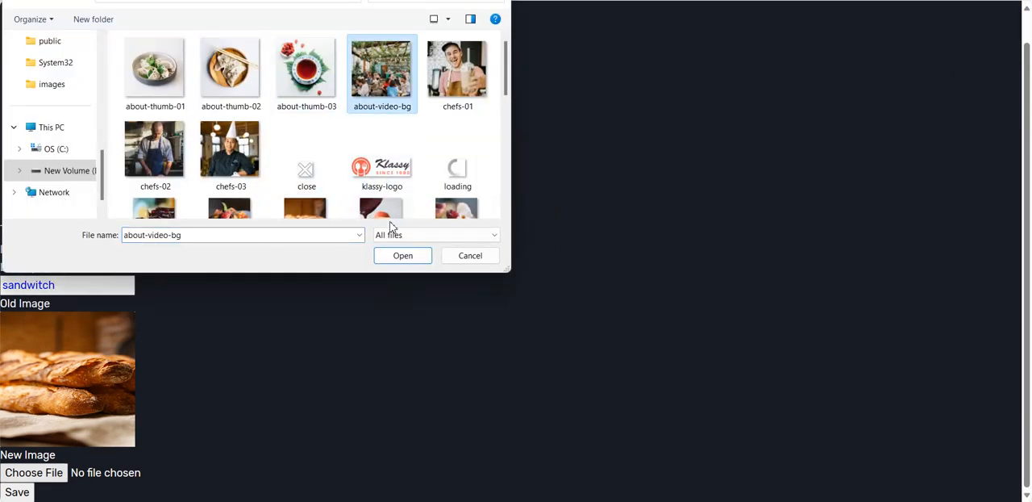
pyautogui.click(402, 255)
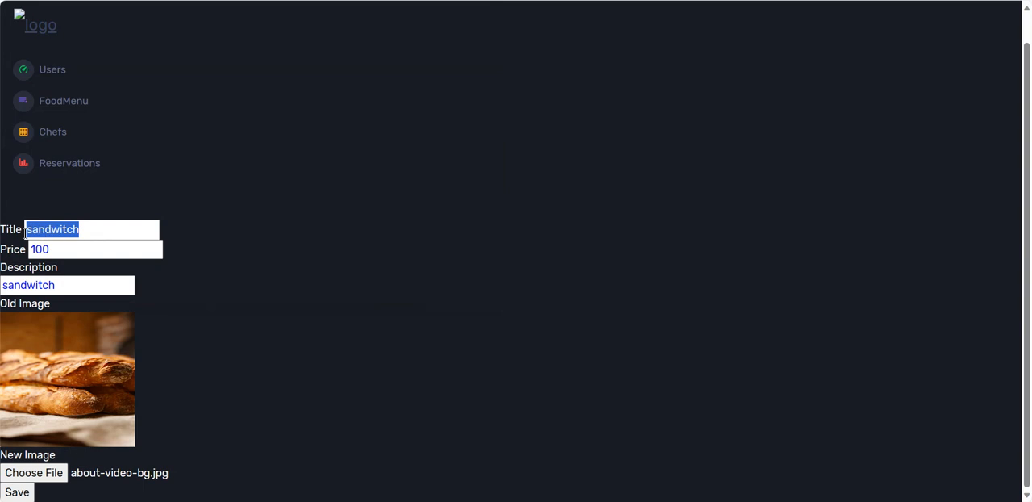
# Step: Enter title 'casas', price 140 and description 'casas'
pyautogui.write('c')
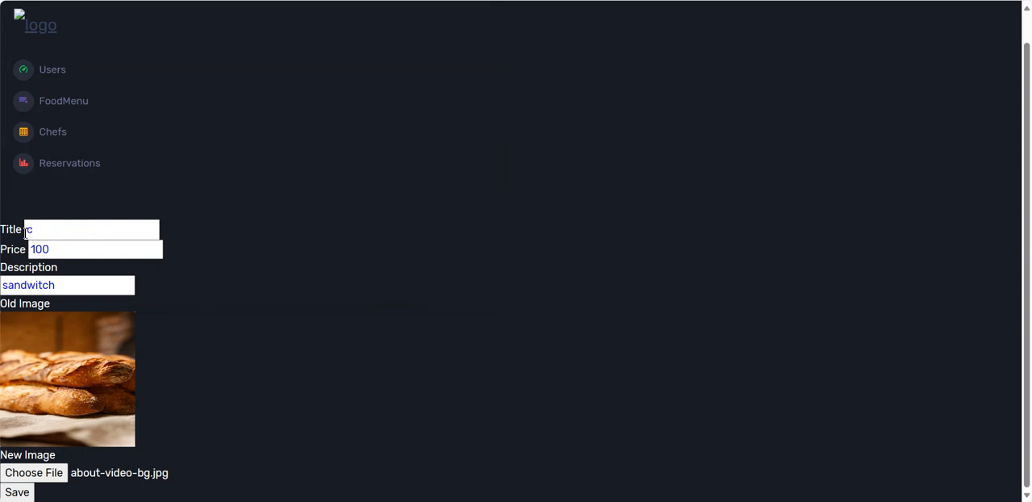
pyautogui.write('asas')
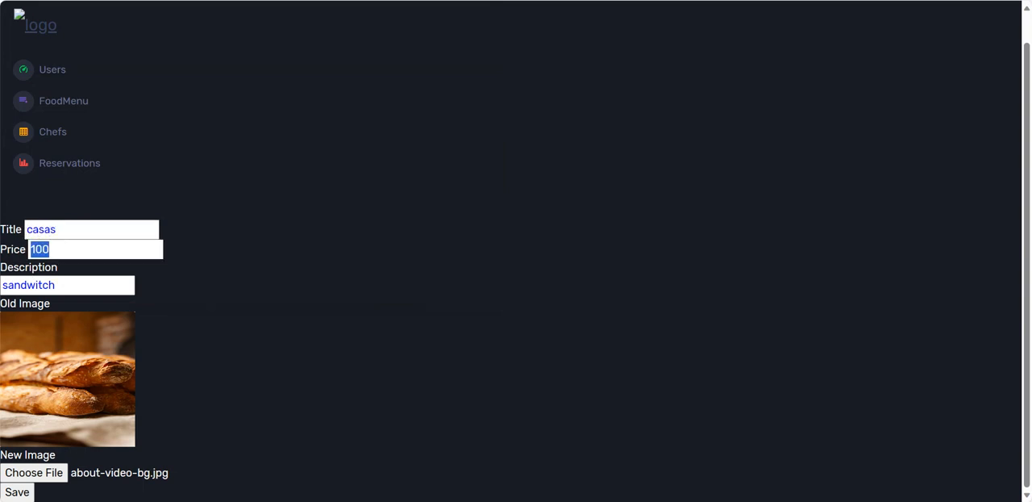
pyautogui.write('140')
pyautogui.click(67, 284)
pyautogui.write('casas')
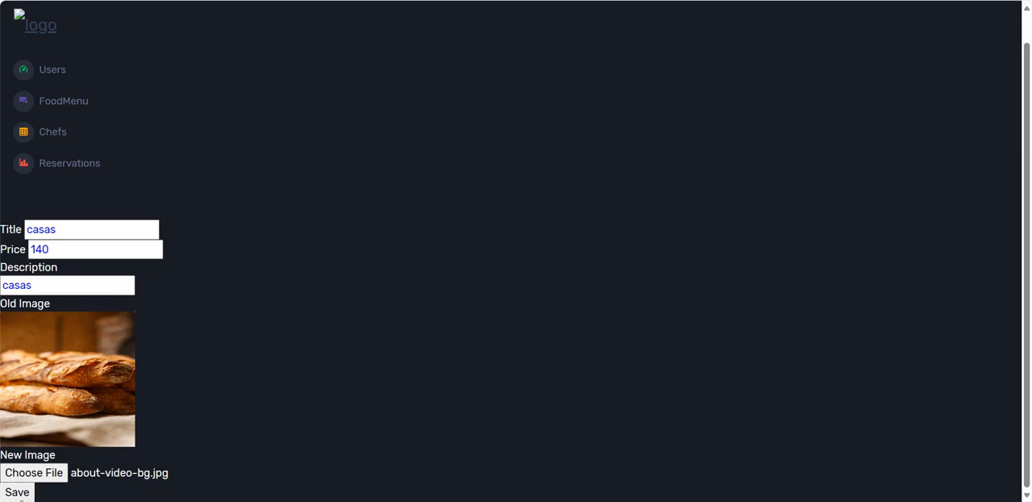
# Step: Save the edited item and scroll the MethodNotAllowedHttpException trace for POST on update/3
pyautogui.click(16, 491)
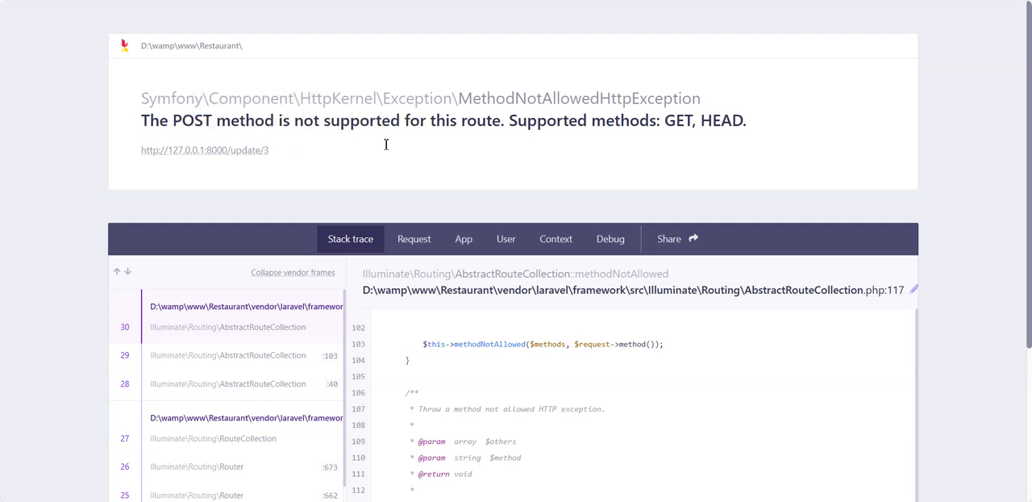
pyautogui.moveTo(728, 396)
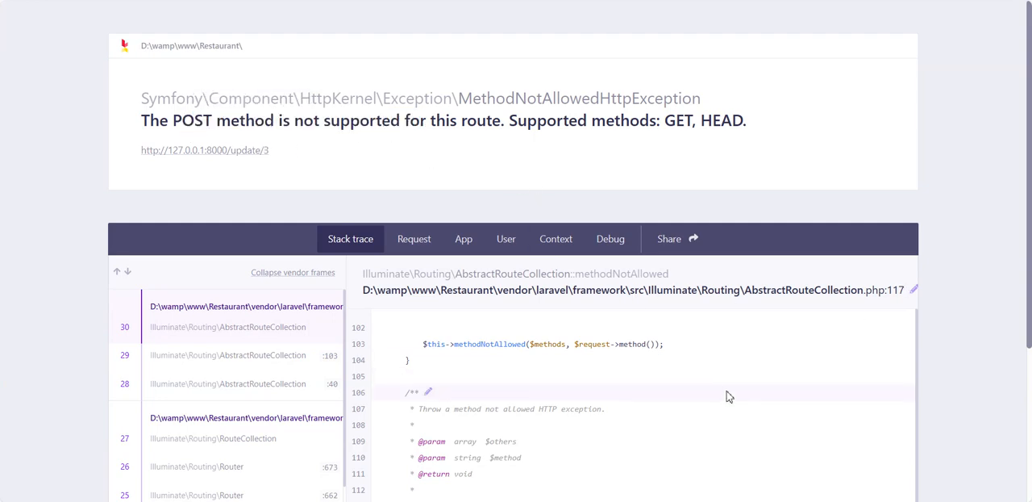
pyautogui.scroll(-3)
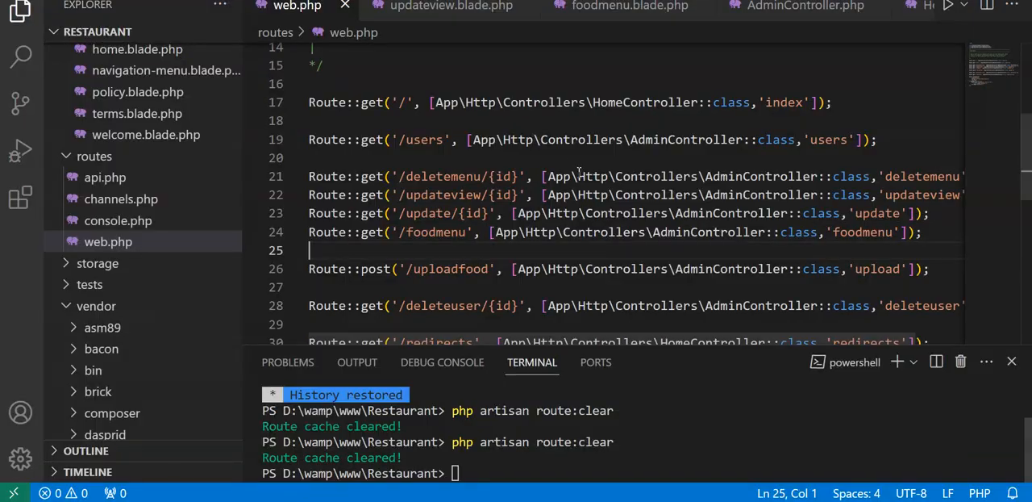
# Step: Scroll through foodmenu.blade.php's food table and AdminController.php's update method
pyautogui.click(629, 7)
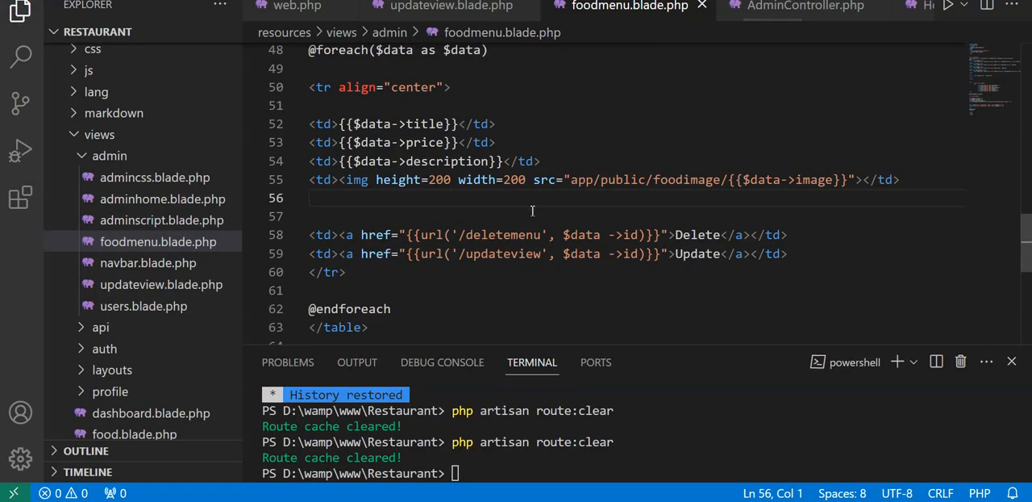
pyautogui.scroll(-3)
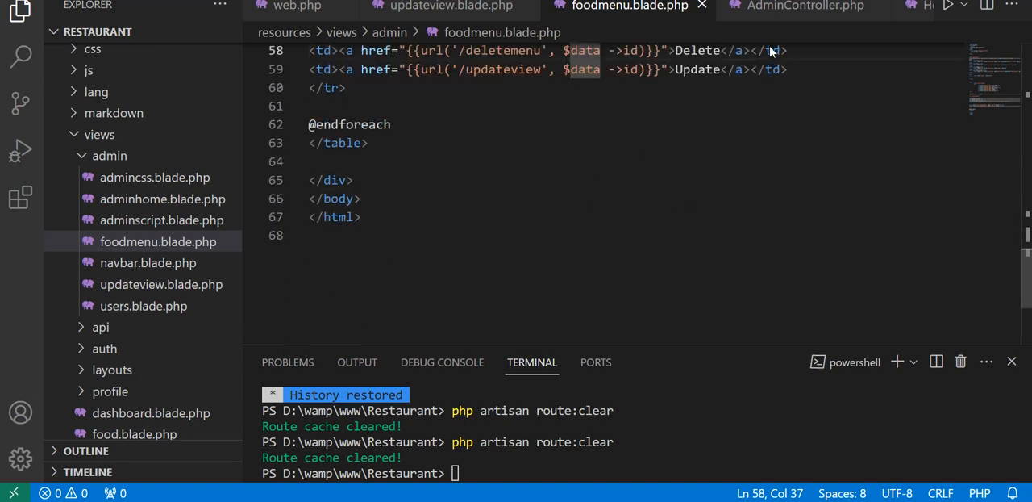
pyautogui.click(804, 7)
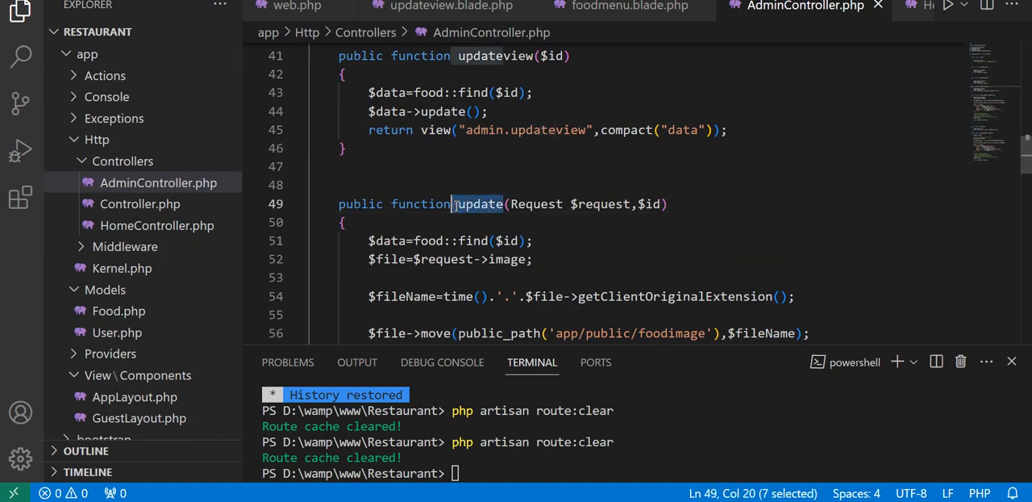
pyautogui.scroll(-3)
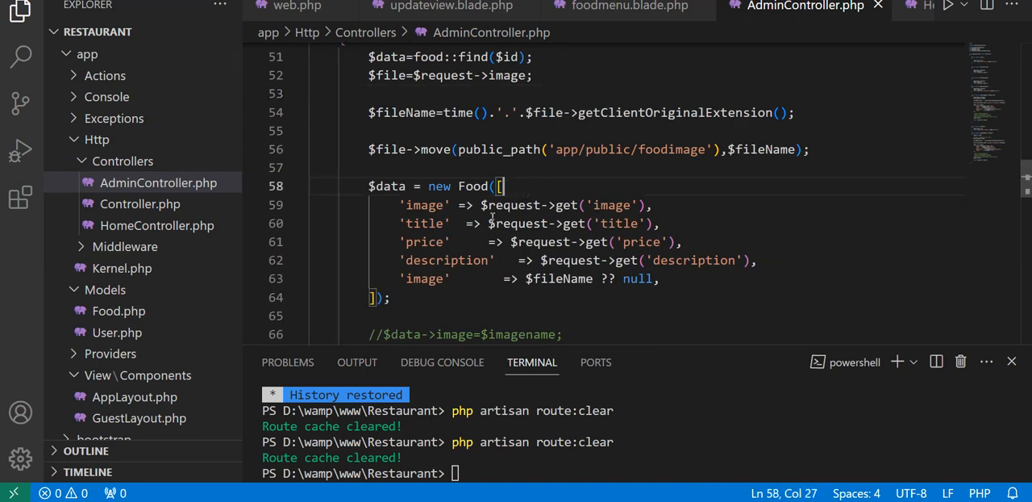
# Step: Return to foodmenu.blade.php and scroll through its food table with Update links
pyautogui.click(629, 6)
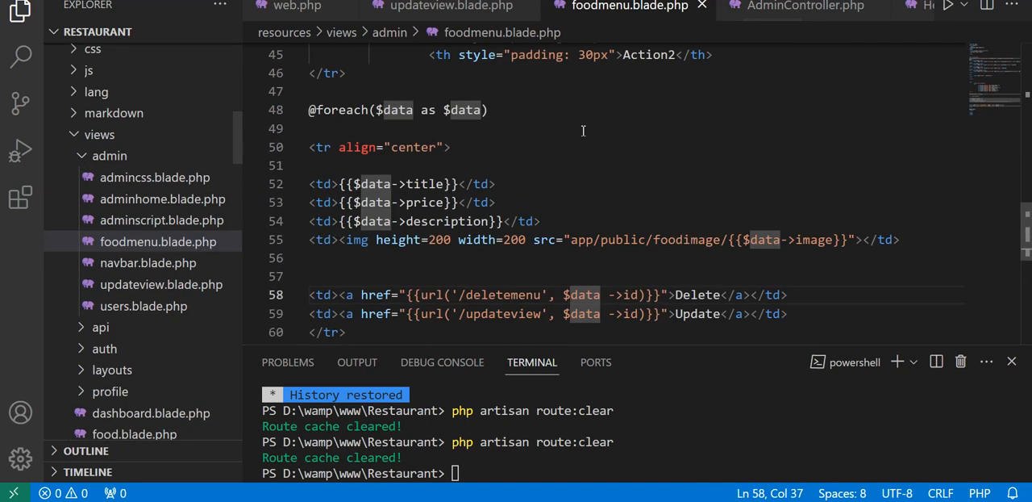
pyautogui.scroll(3)
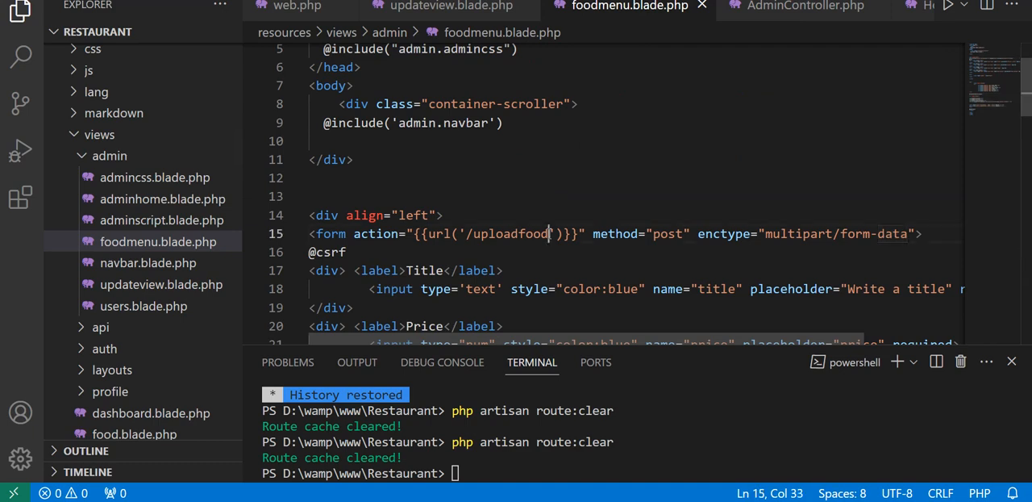
pyautogui.scroll(-3)
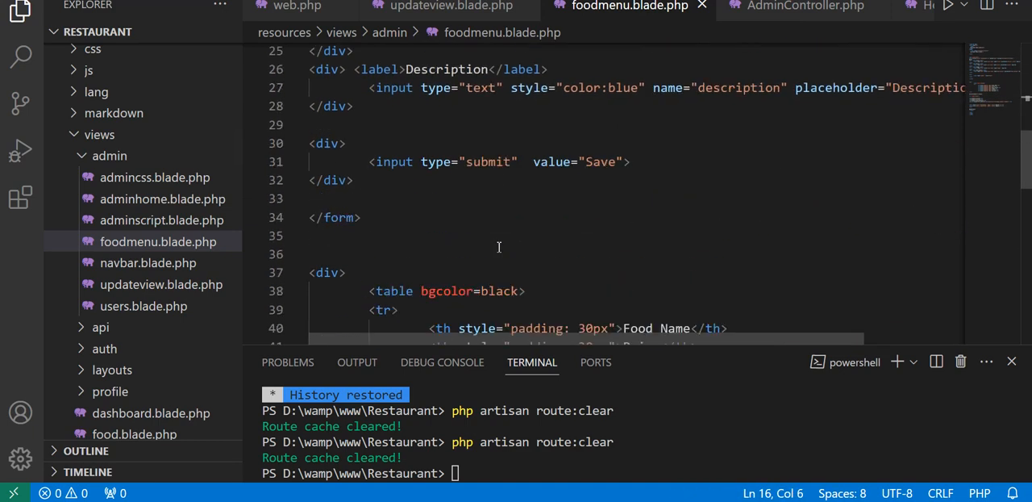
pyautogui.scroll(-3)
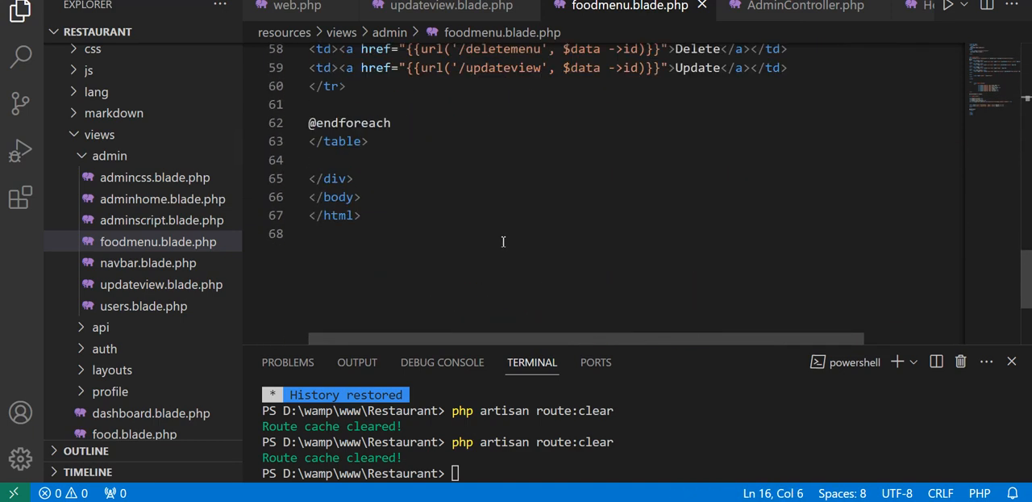
# Step: Check updateview.blade.php's form action, then change line 23 of web.php to Route::post
pyautogui.click(451, 6)
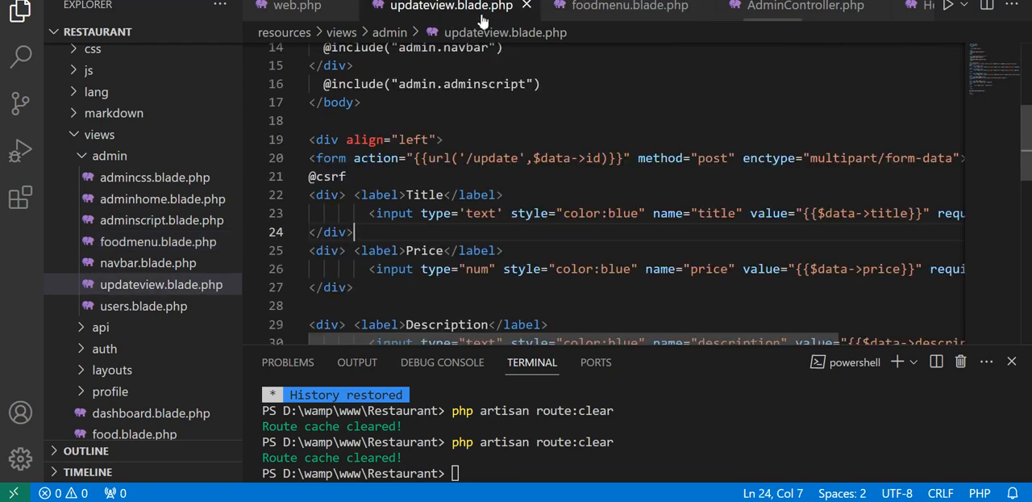
pyautogui.scroll(-3)
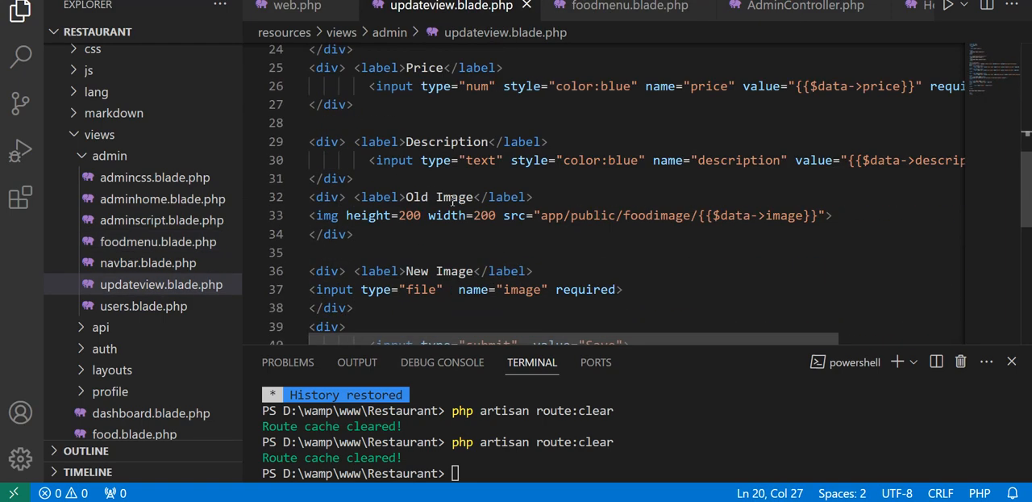
pyautogui.scroll(3)
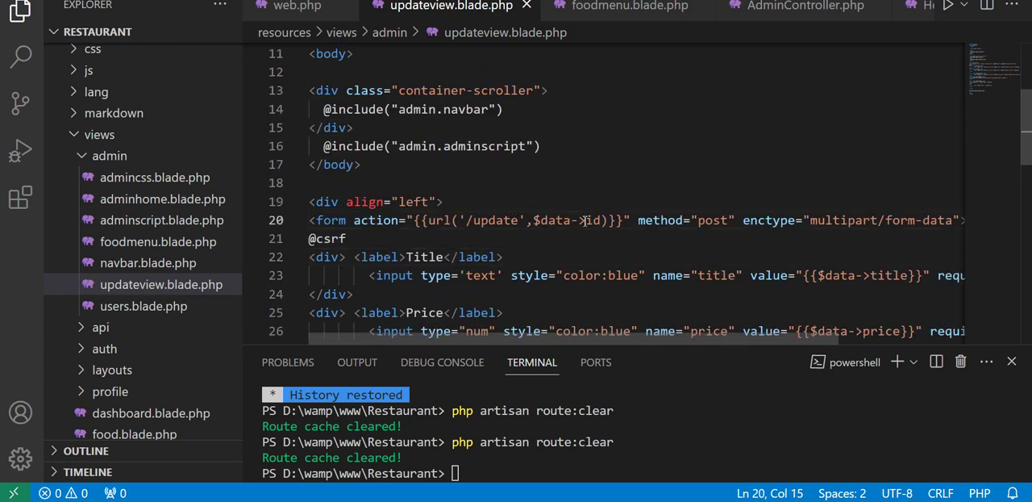
pyautogui.click(718, 219)
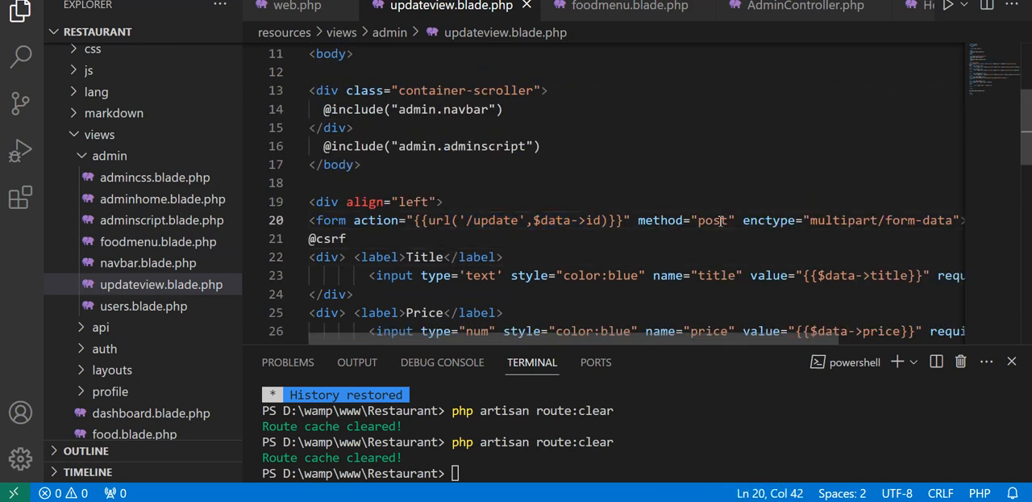
pyautogui.click(297, 7)
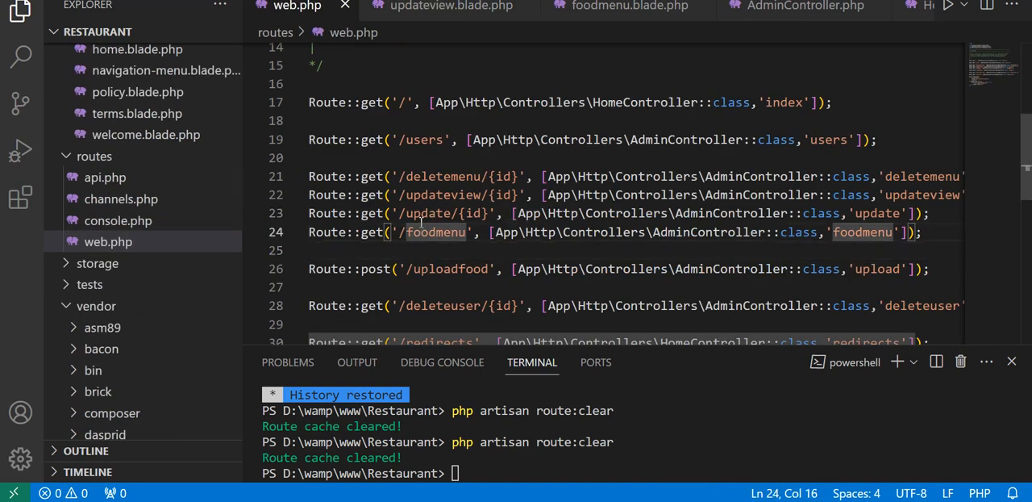
pyautogui.click(388, 213)
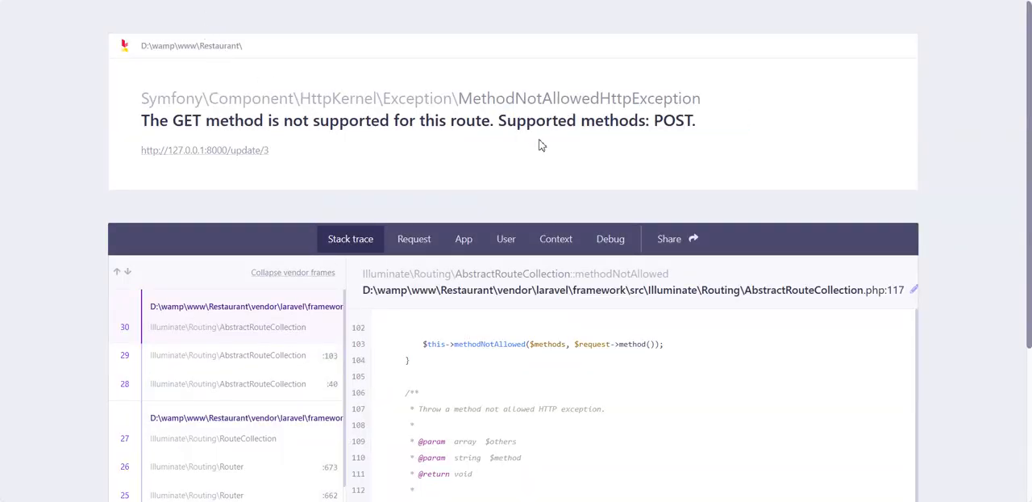
pyautogui.moveTo(463, 154)
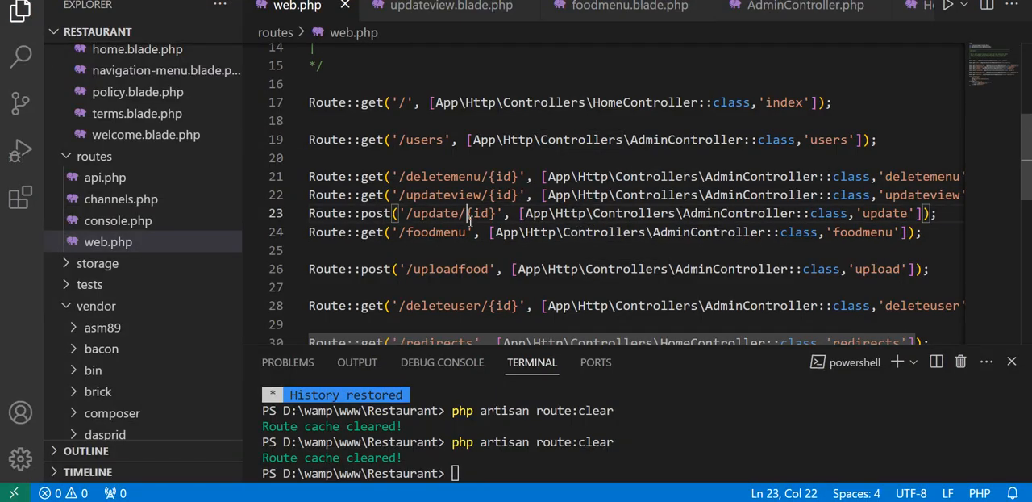
pyautogui.moveTo(452, 7)
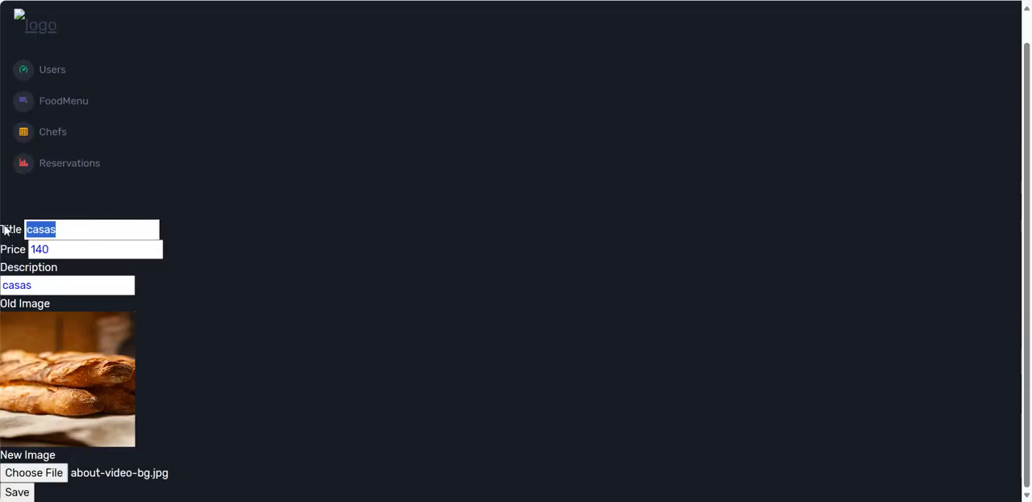
# Step: Enter title 'dsf' and choose about-video-bg as the new food image
pyautogui.write('dsf')
pyautogui.click(67, 285)
pyautogui.write('sd')
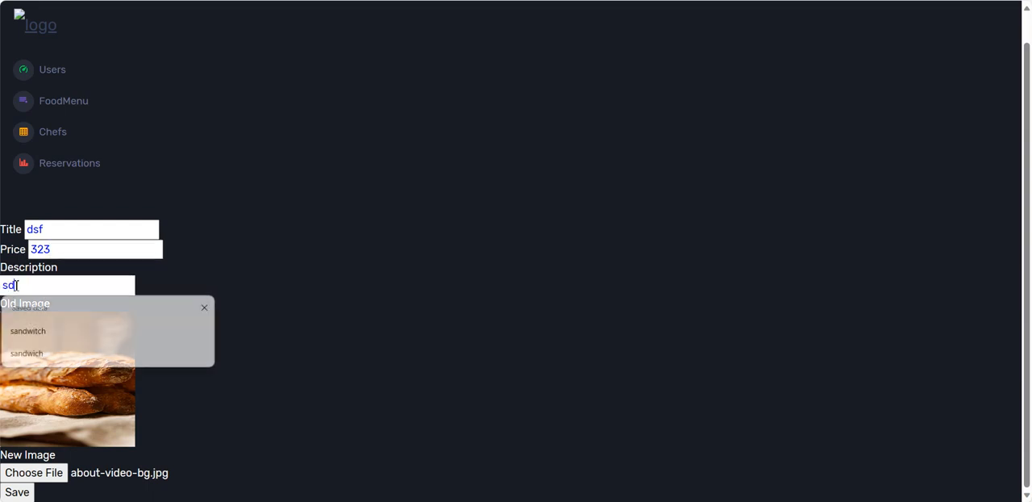
pyautogui.click(34, 473)
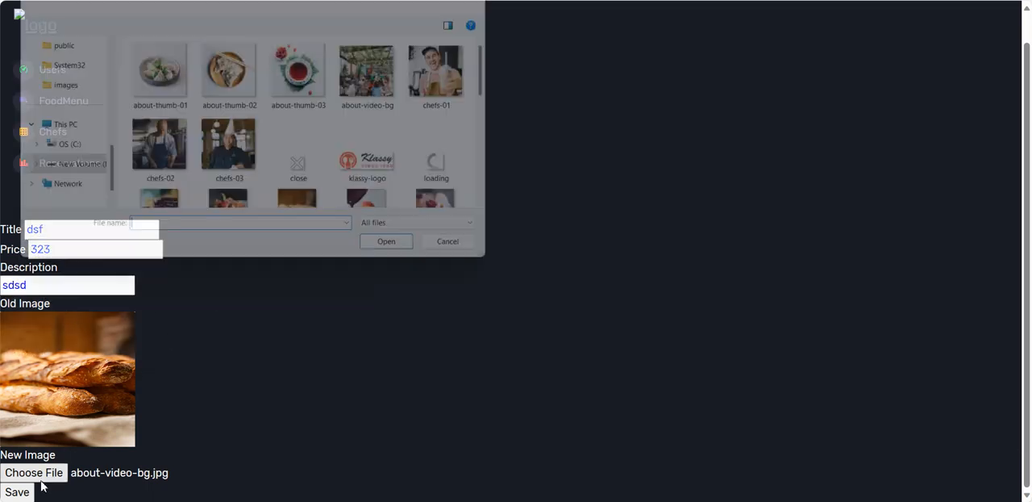
pyautogui.click(382, 68)
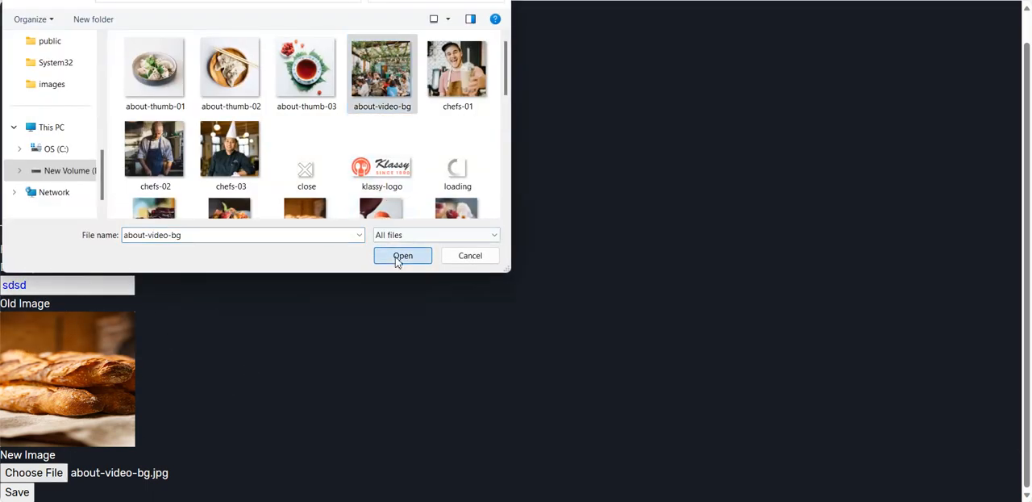
pyautogui.click(402, 256)
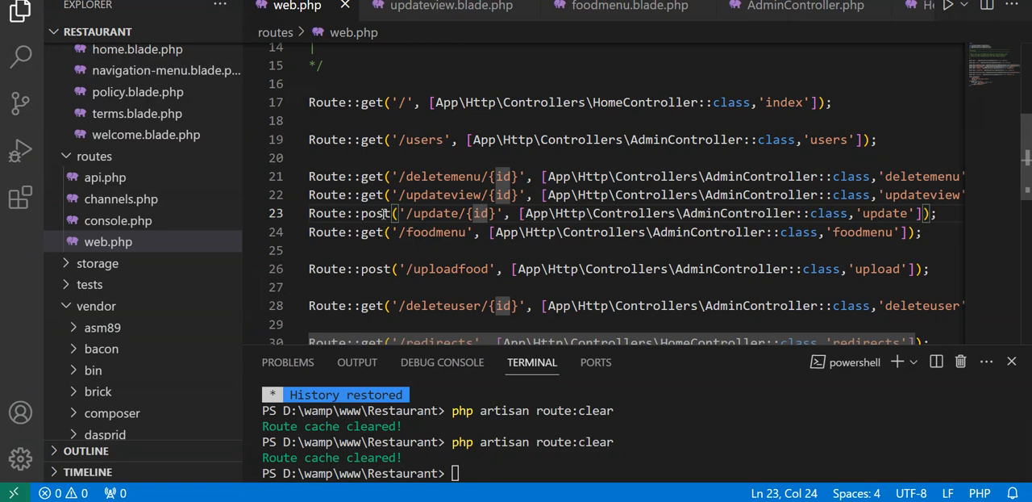
pyautogui.doubleClick(373, 213)
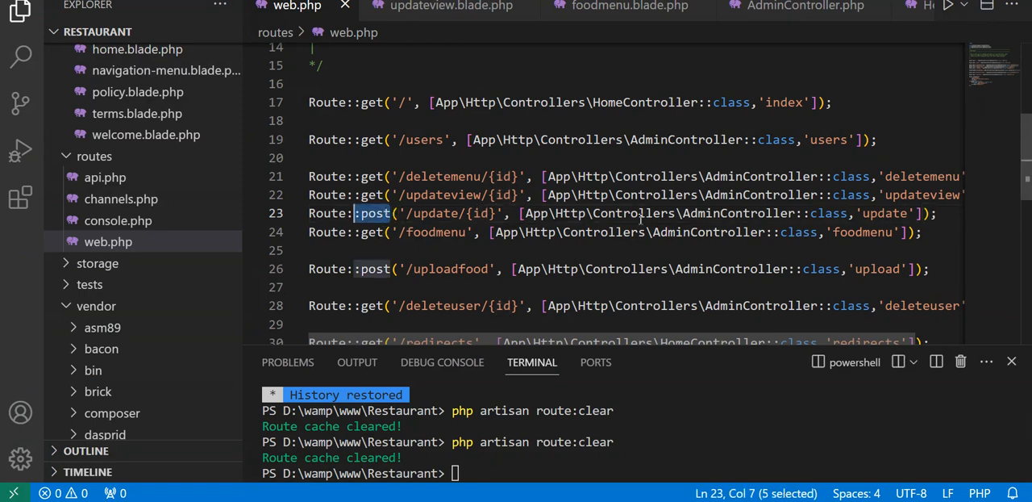